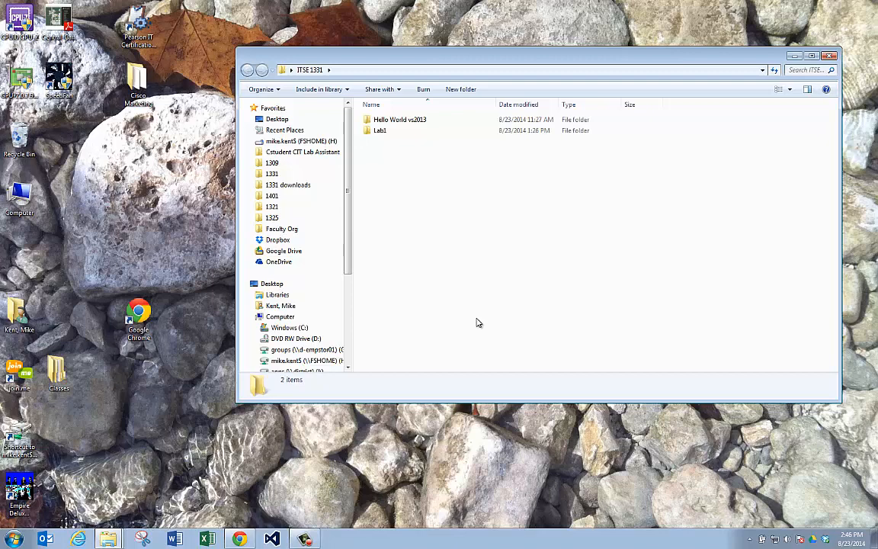
Step: Open the Lab1 folder and launch Lab1.sln in Visual Studio
click(379, 131)
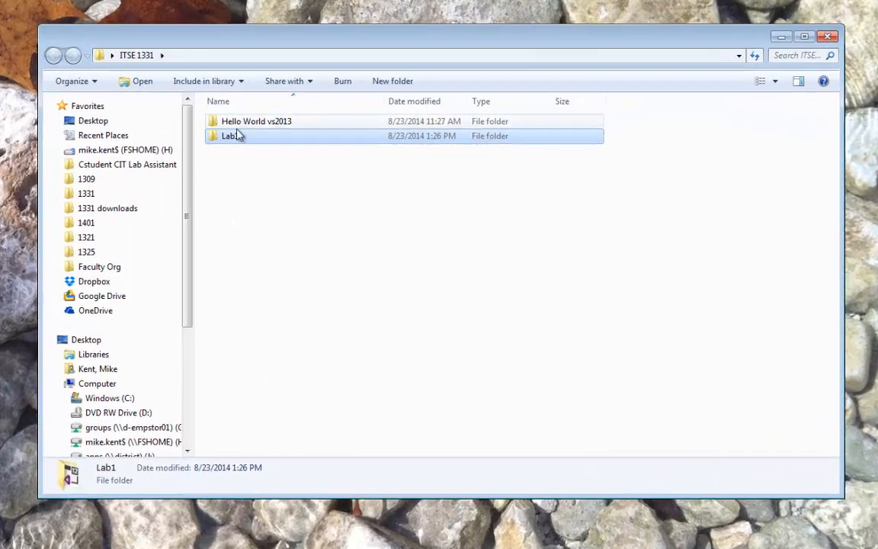
double_click(232, 135)
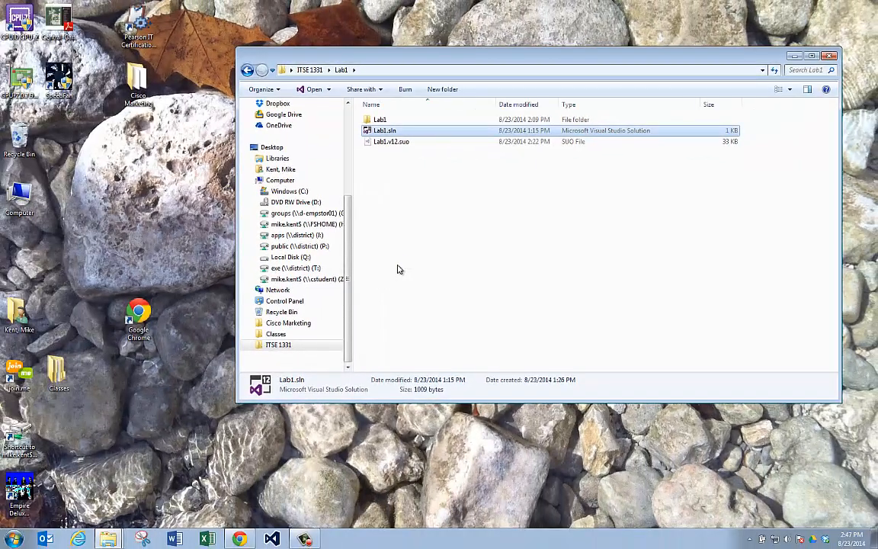
double_click(384, 131)
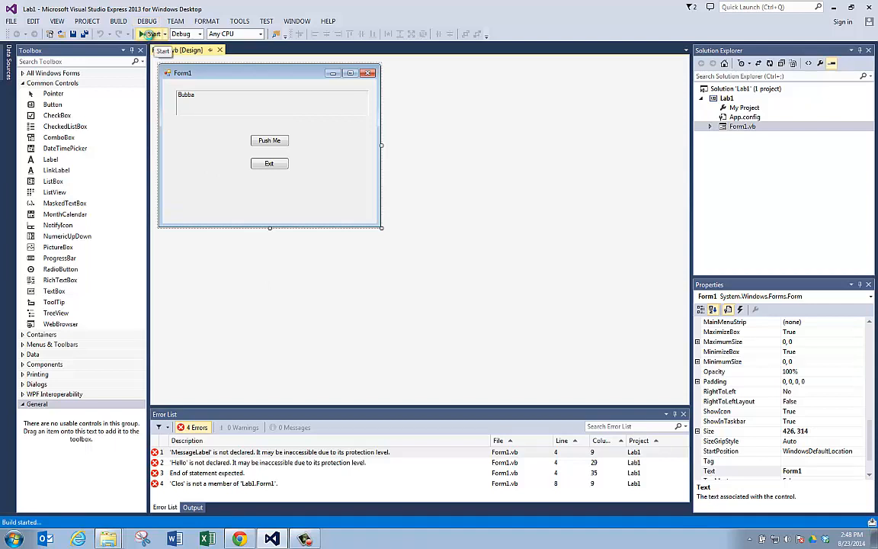
Step: Start a build and run of Lab1, which fails with four errors
click(152, 33)
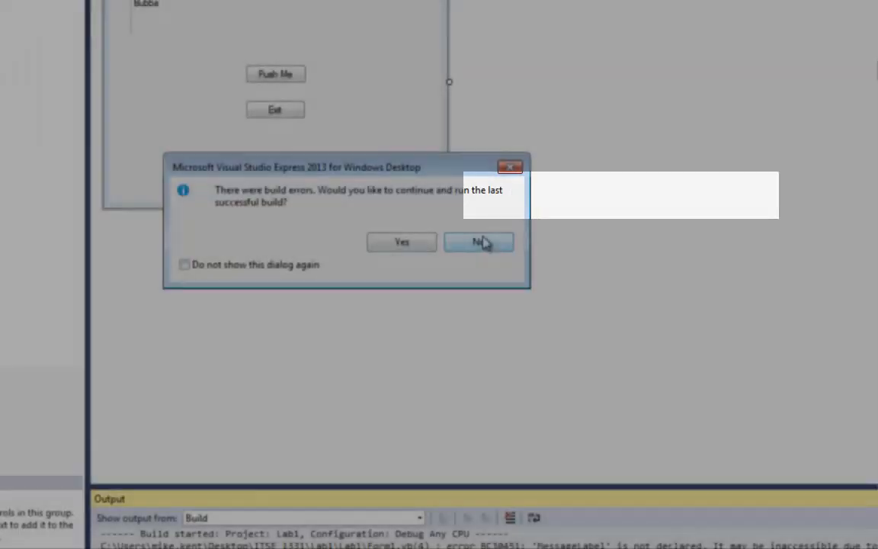
Step: Decline running the last successful build, returning to the Form1 designer
click(479, 241)
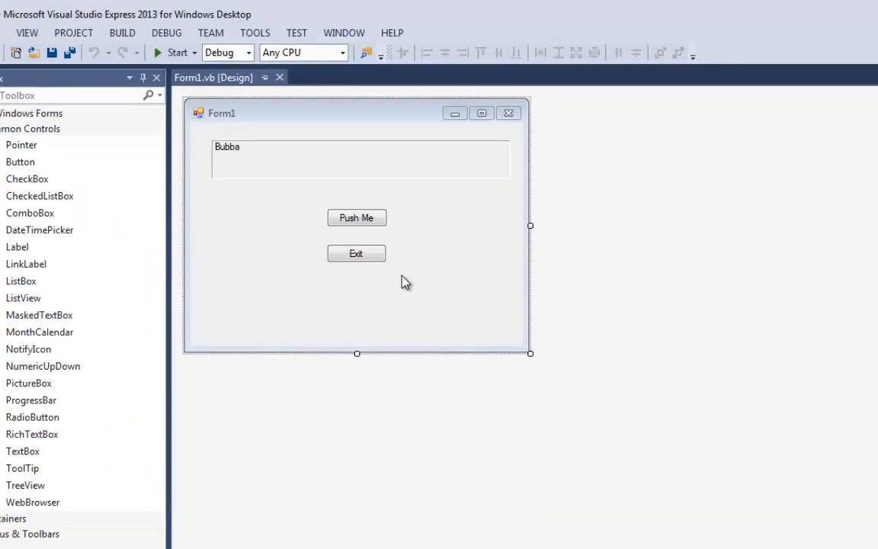
mouse_move(357, 216)
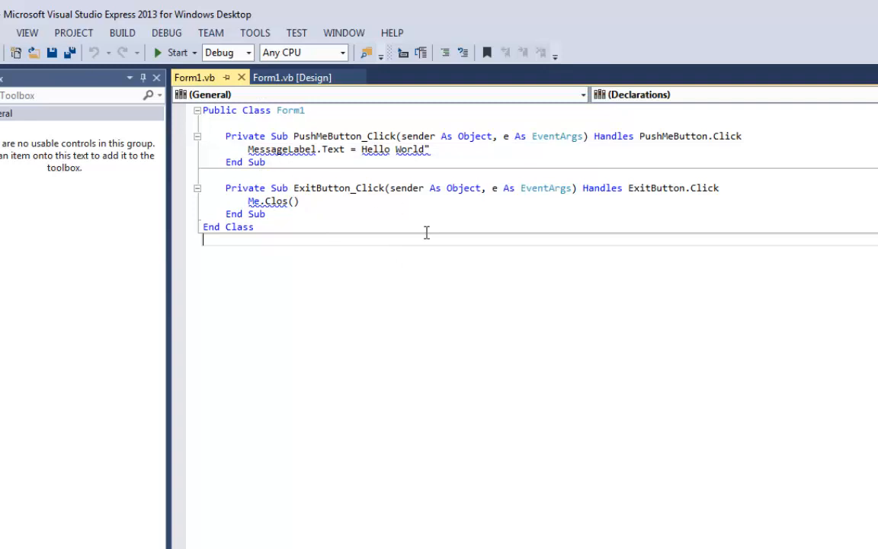
mouse_move(327, 221)
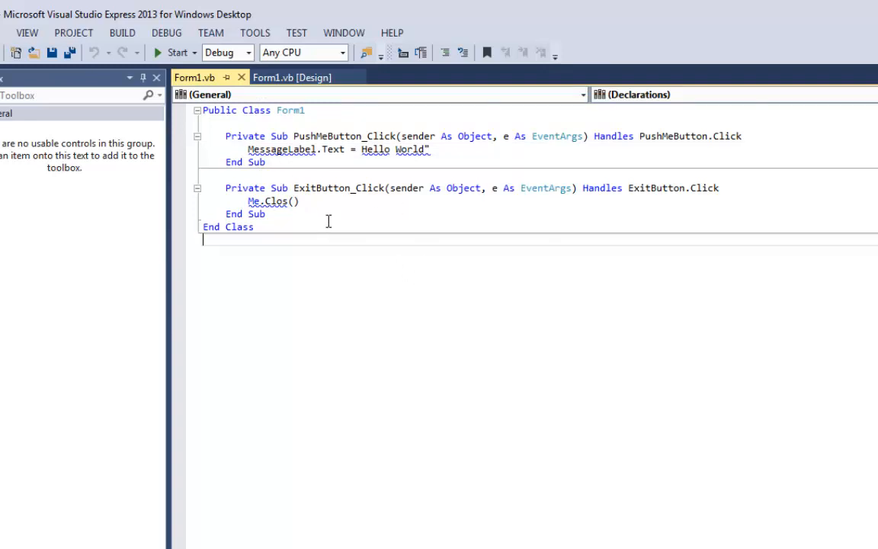
mouse_move(292, 149)
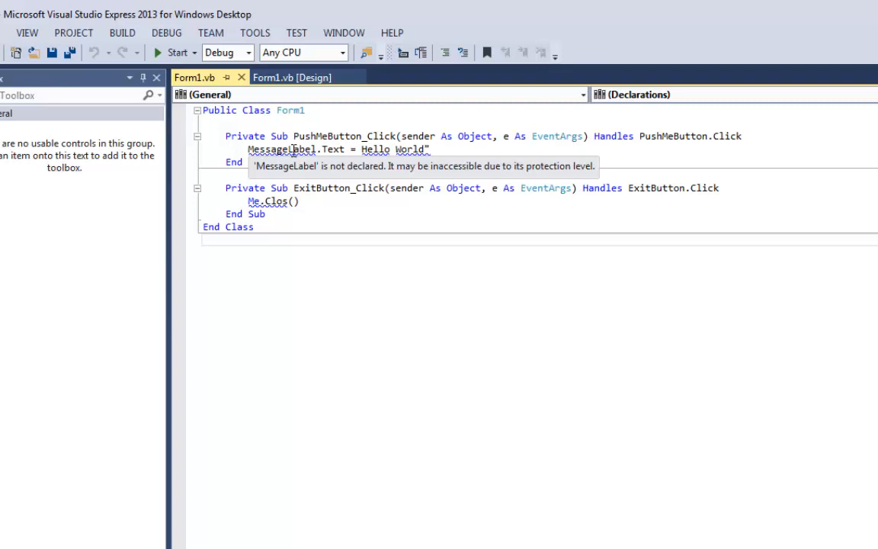
mouse_move(431, 192)
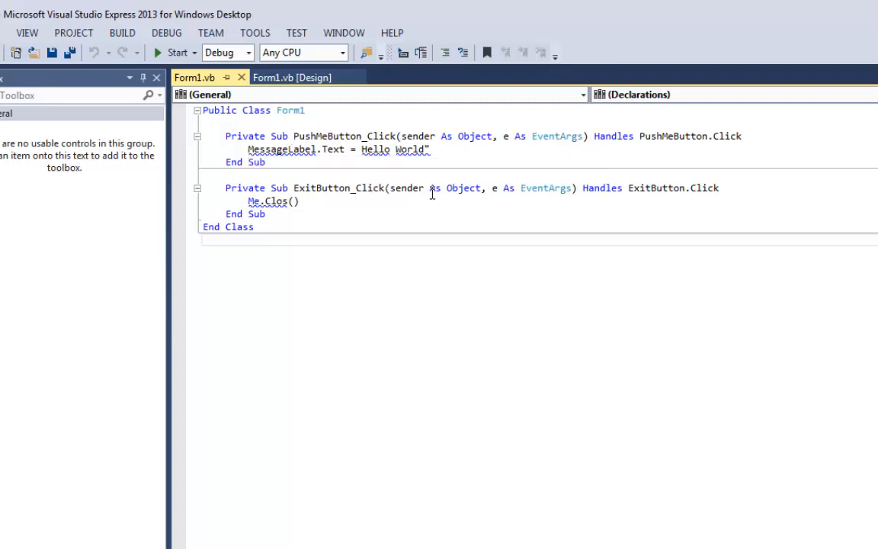
mouse_move(375, 149)
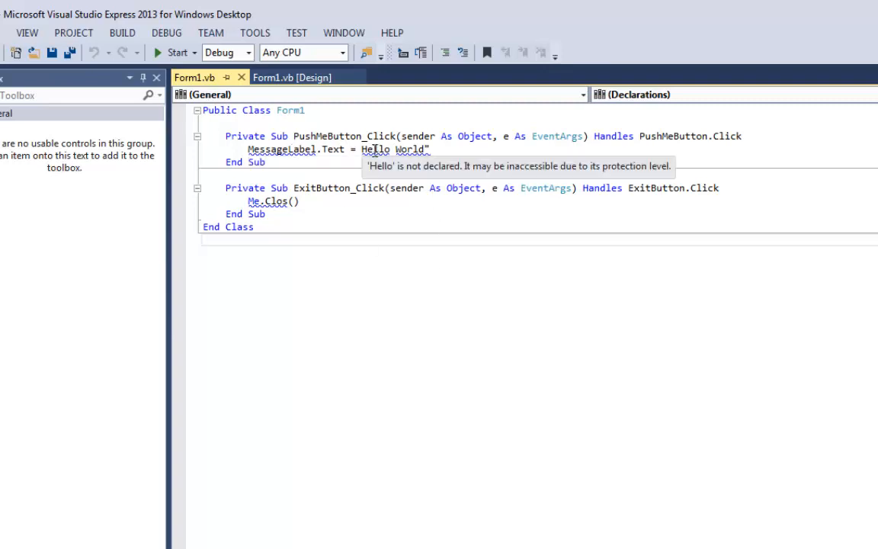
mouse_move(459, 320)
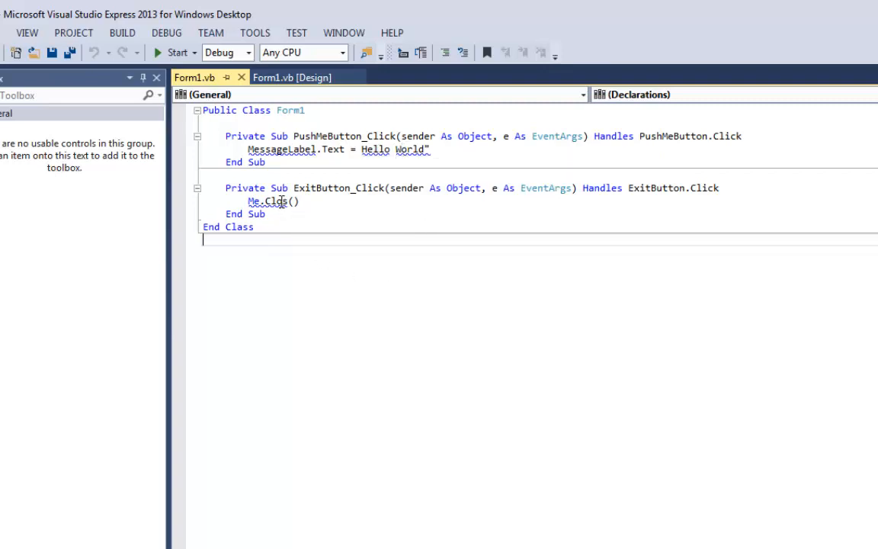
mouse_move(271, 201)
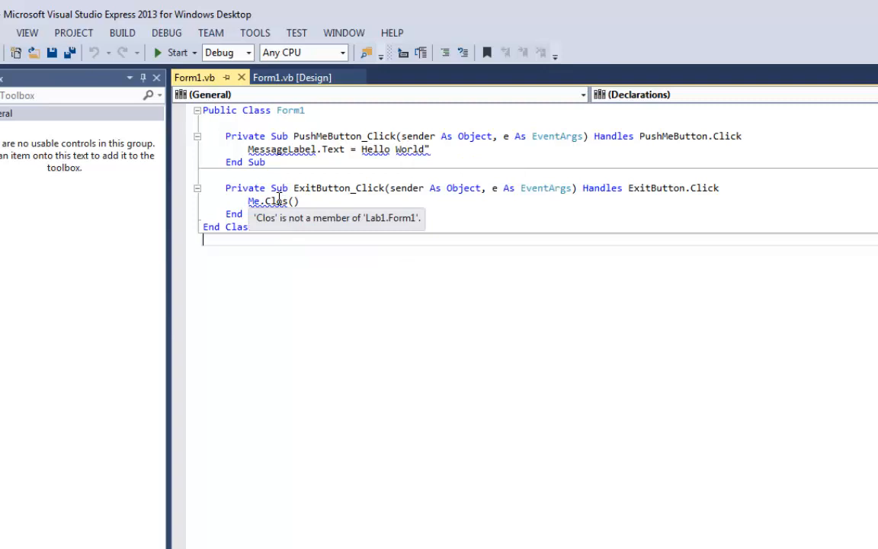
mouse_move(284, 213)
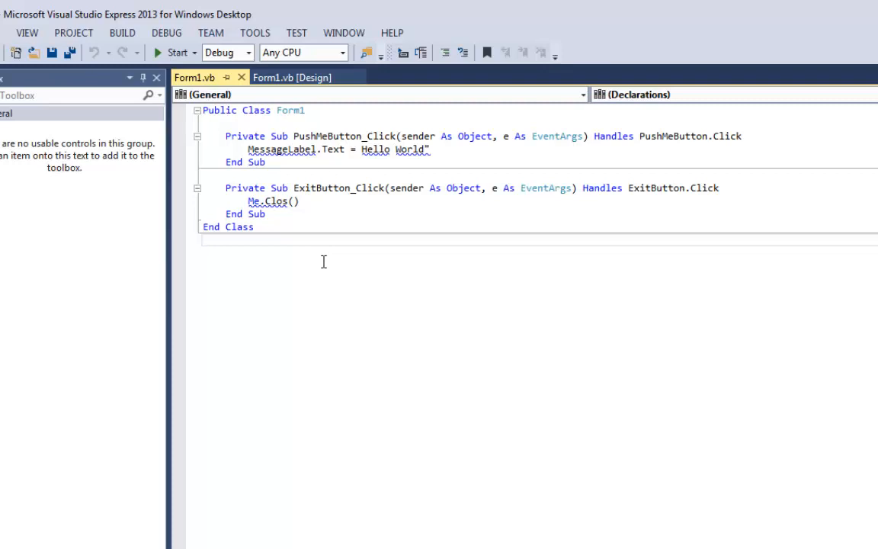
mouse_move(280, 149)
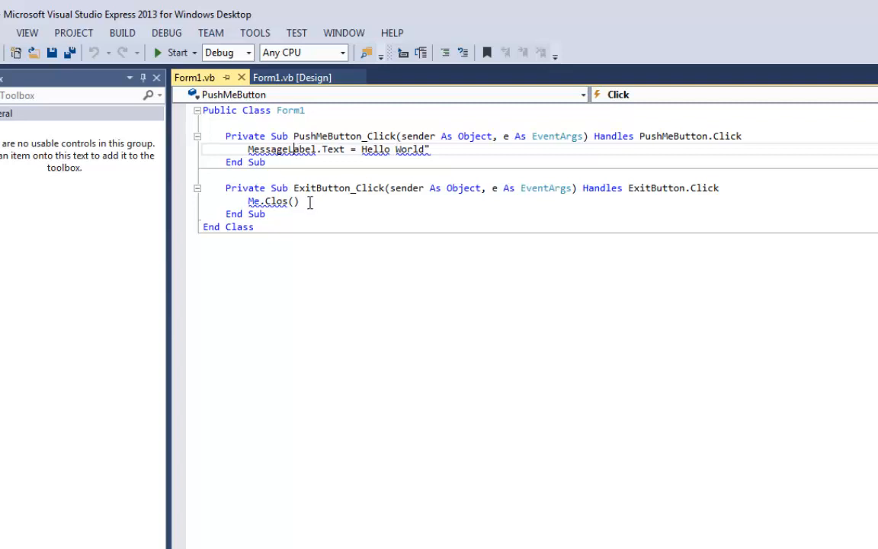
Step: Select the Bubba label in the designer and rename it from MessageLapel to MessageLabel
click(291, 76)
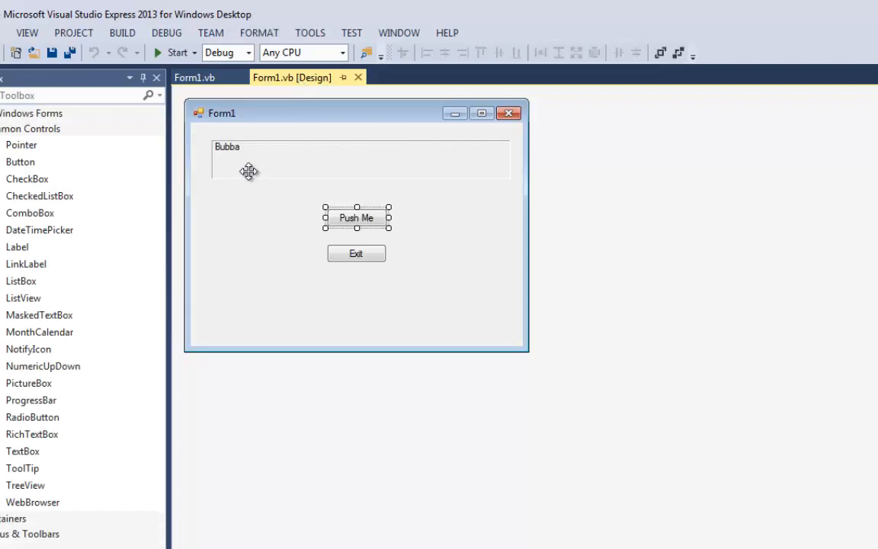
click(288, 157)
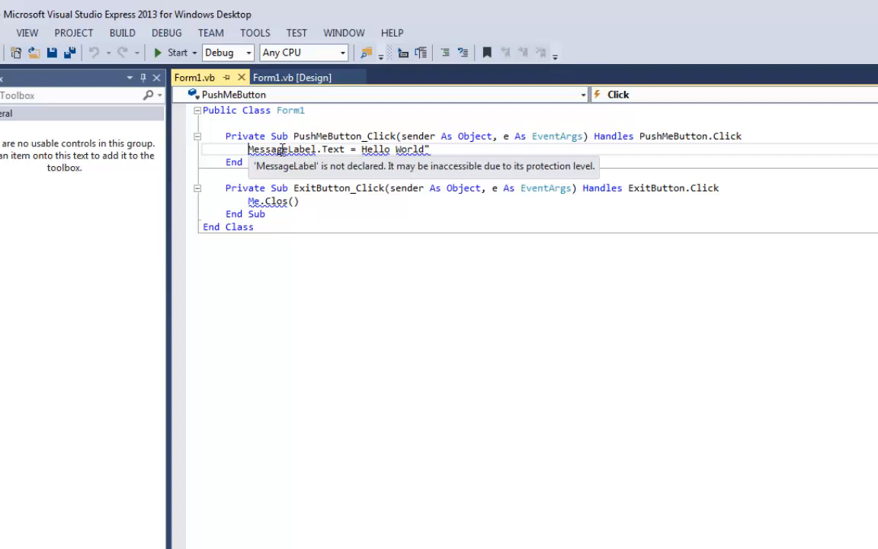
click(292, 77)
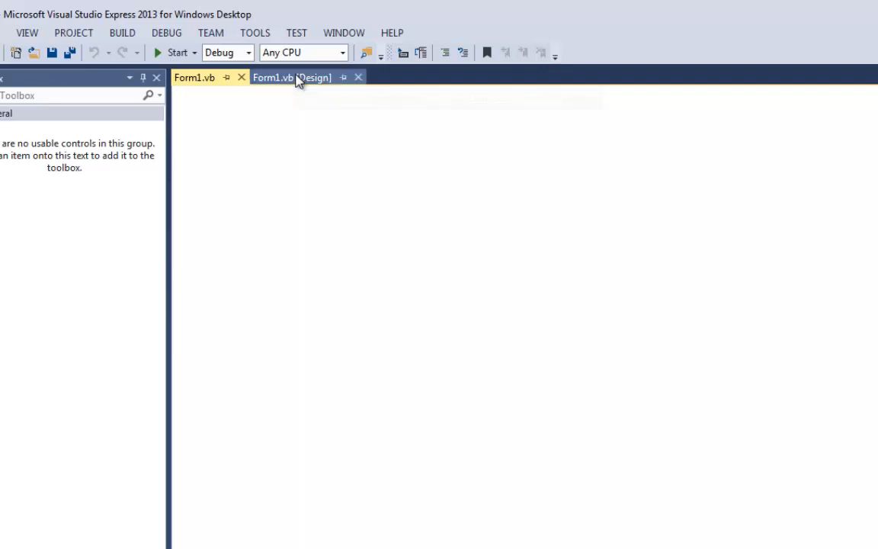
click(291, 77)
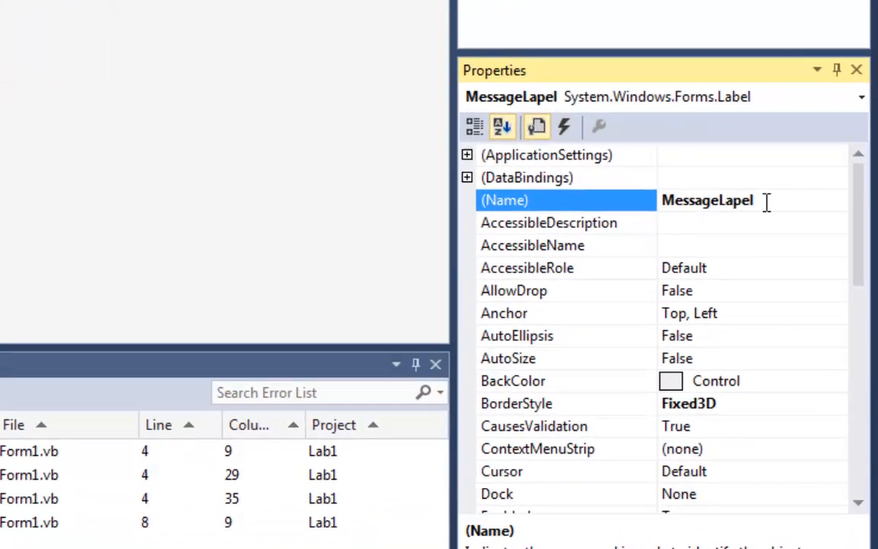
double_click(723, 200)
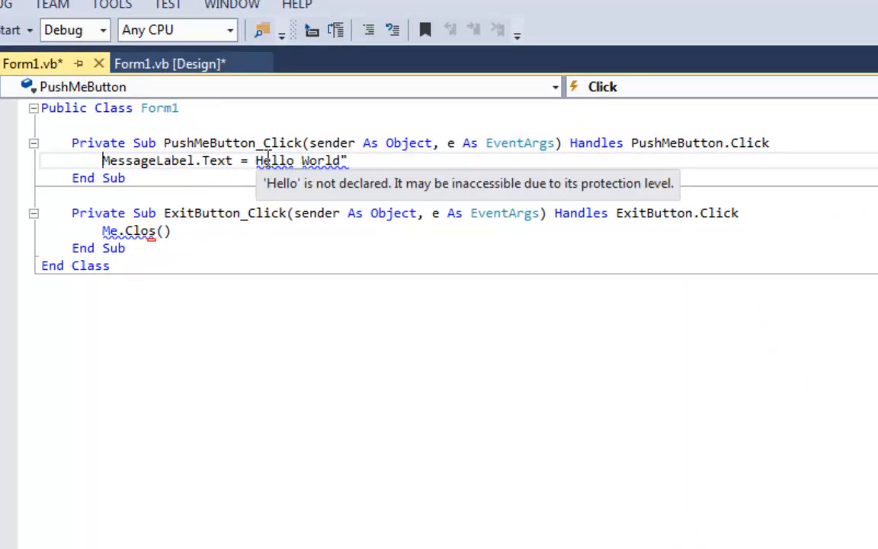
mouse_move(445, 320)
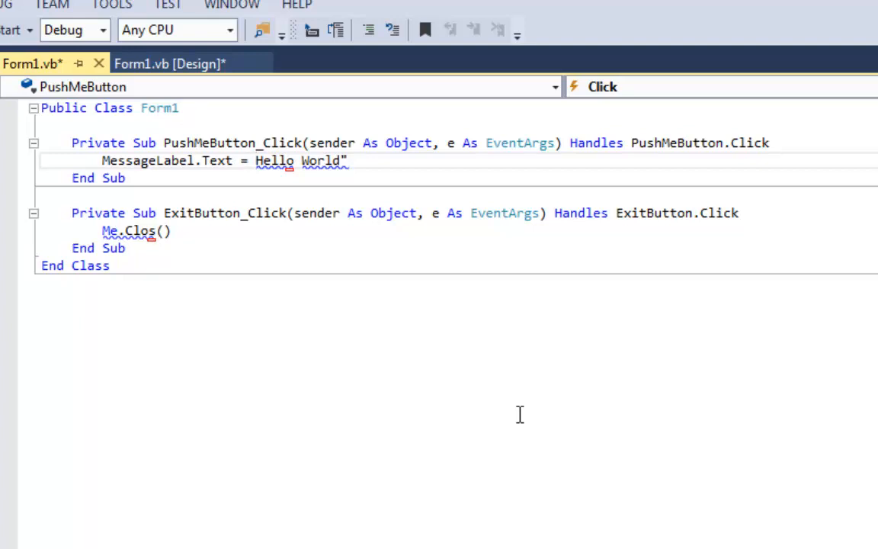
Step: Add the missing opening quote so "Hello World" is a proper string
text(")
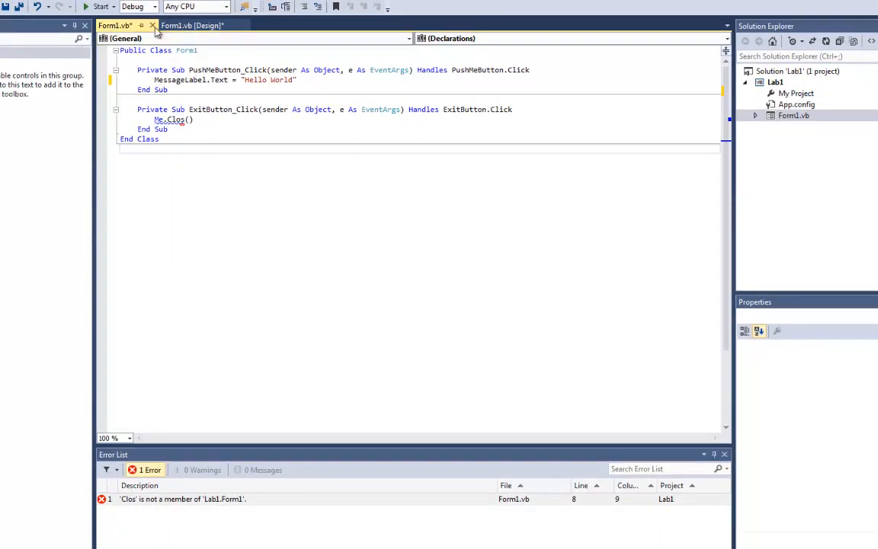
Step: Jump to the Clos error and correct it to Me.Close(), clearing the error list
click(191, 24)
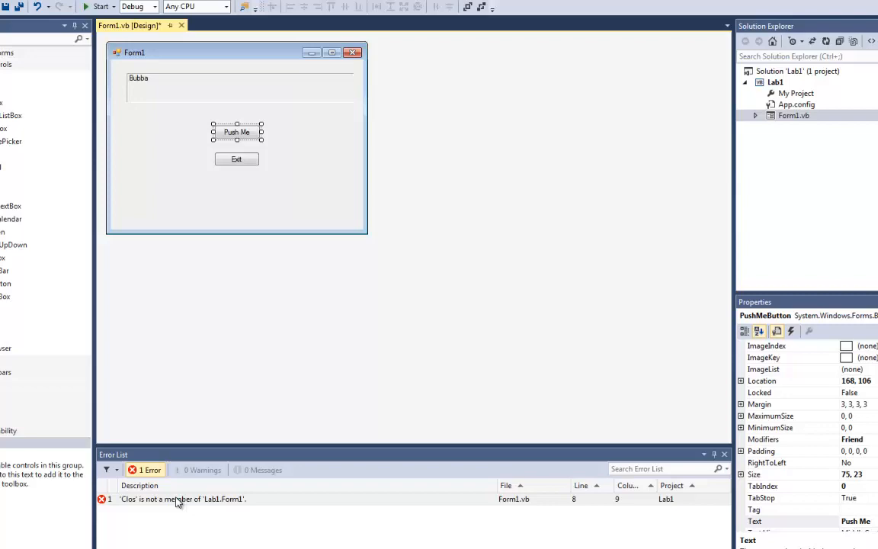
click(114, 24)
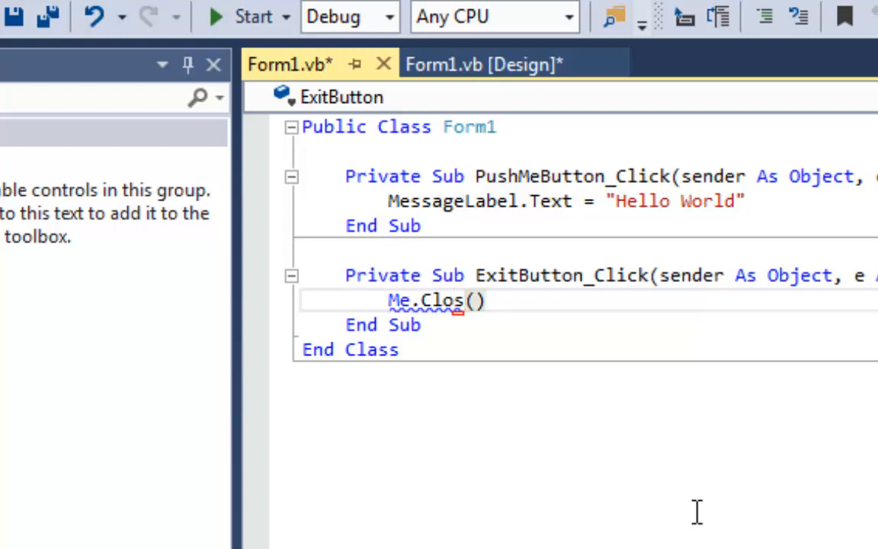
text(e)
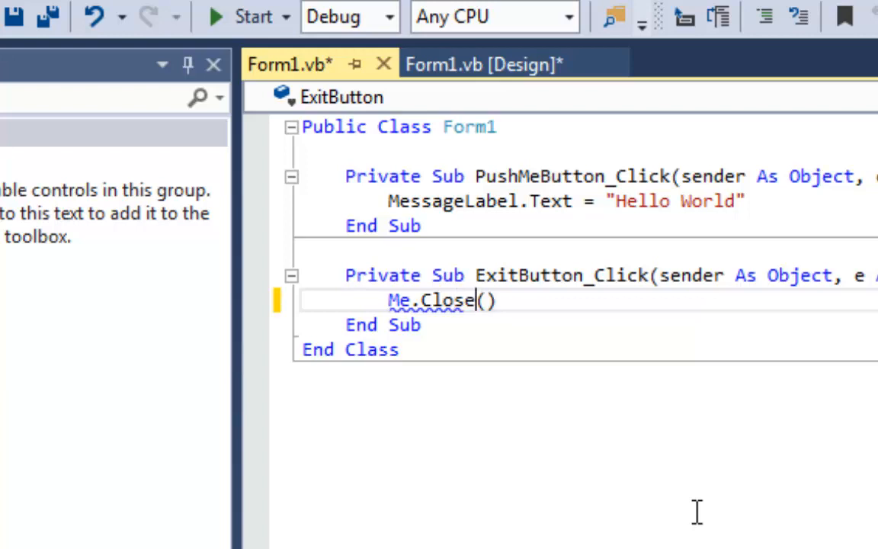
key(enter)
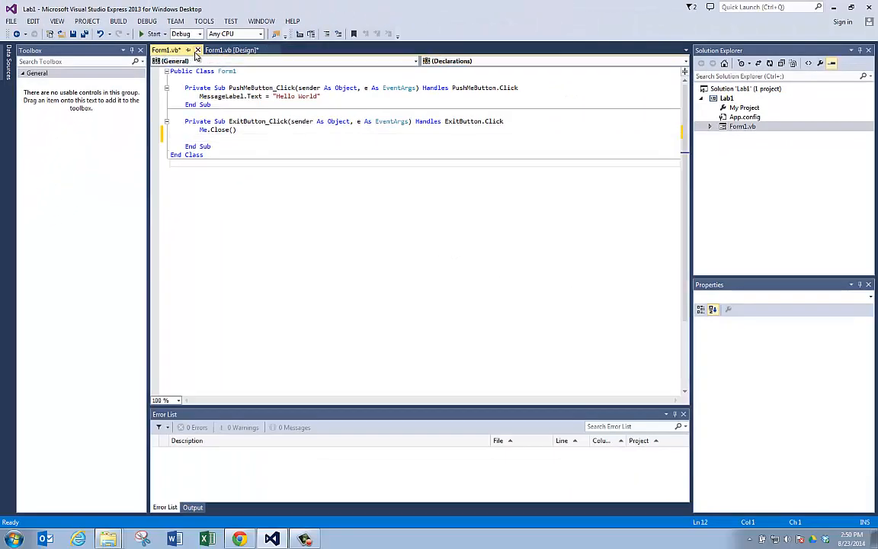
Step: Save all files, run Lab1, show Hello World with Push Me, and exit the form
click(232, 49)
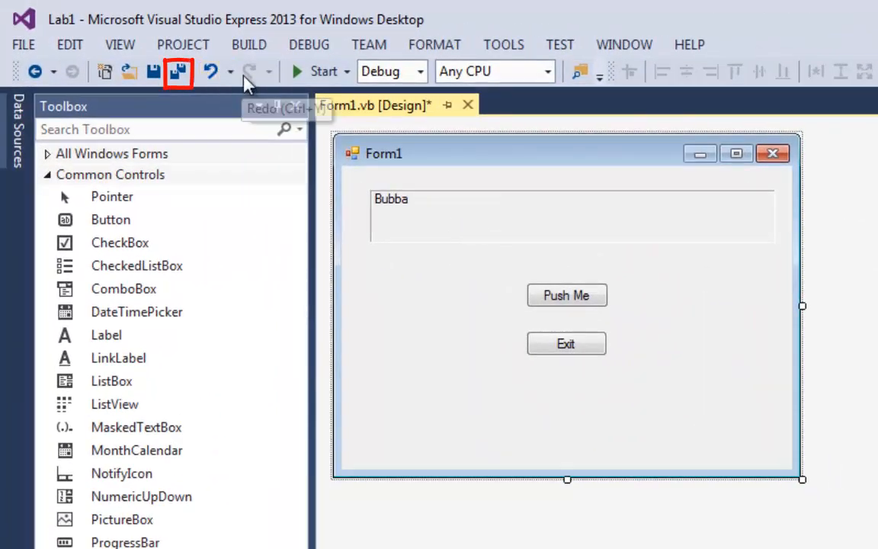
mouse_move(178, 72)
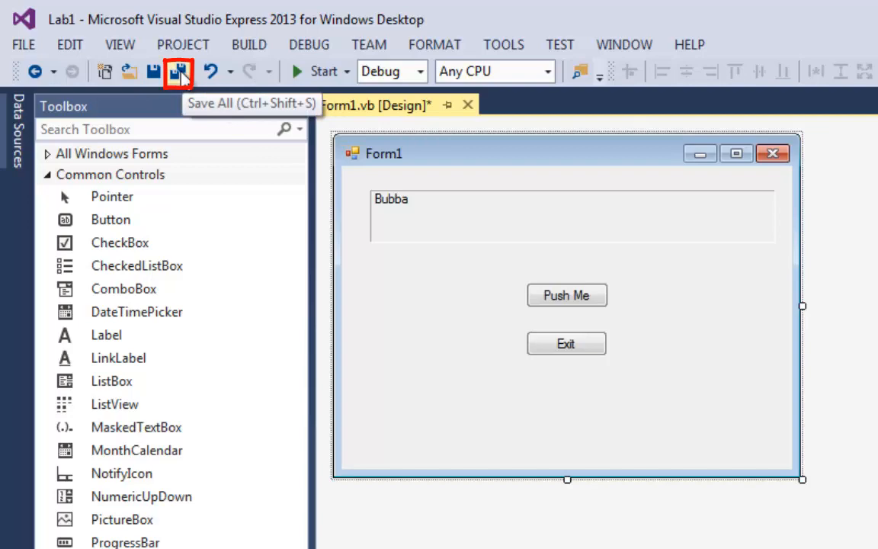
click(178, 72)
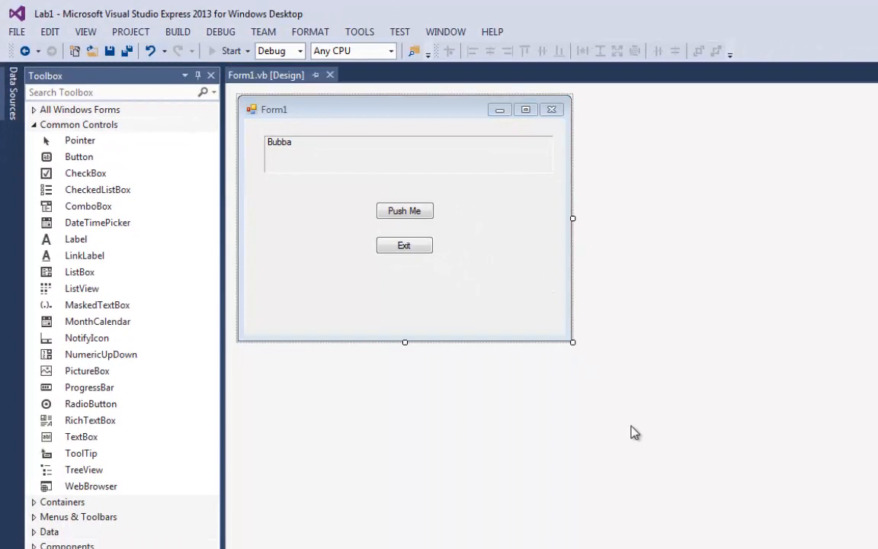
click(229, 51)
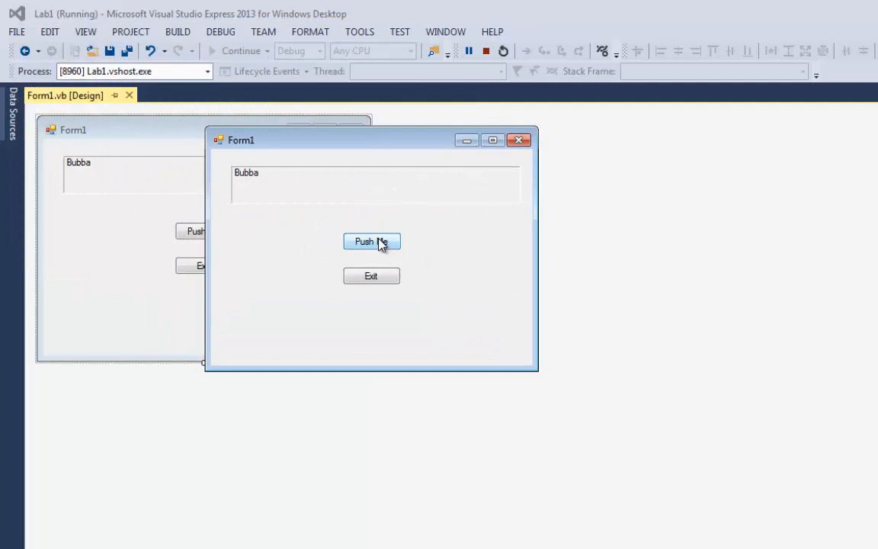
click(372, 241)
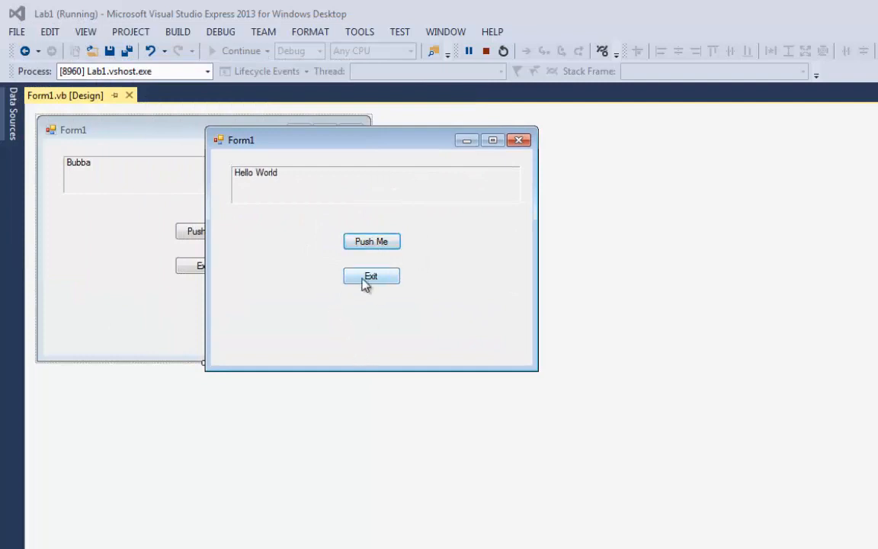
click(372, 274)
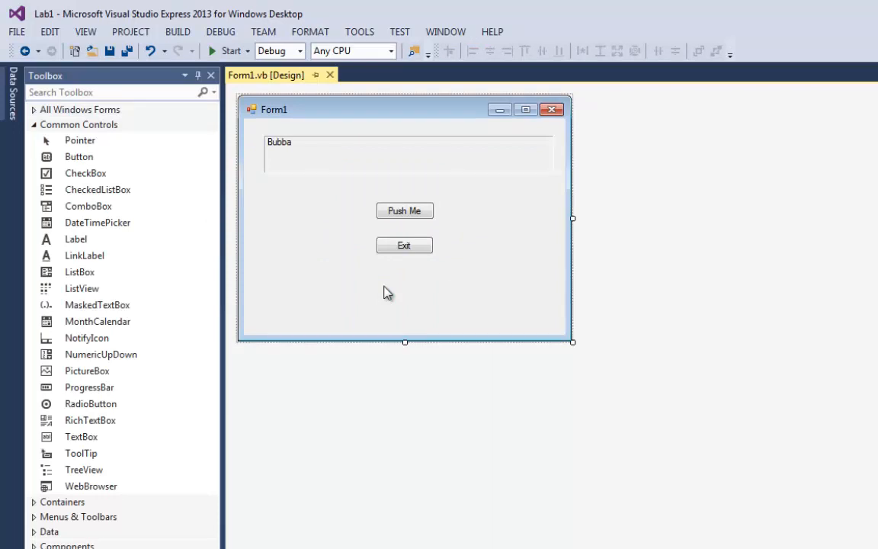
mouse_move(236, 152)
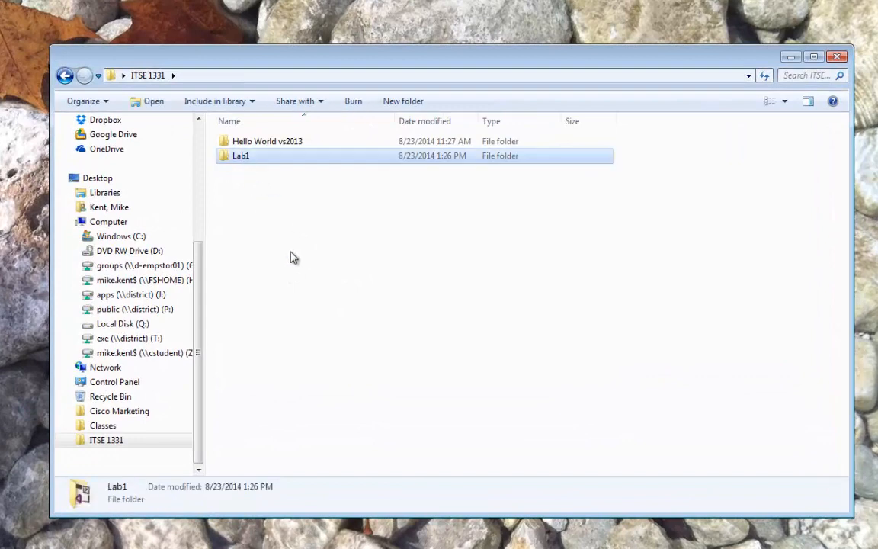
mouse_move(342, 338)
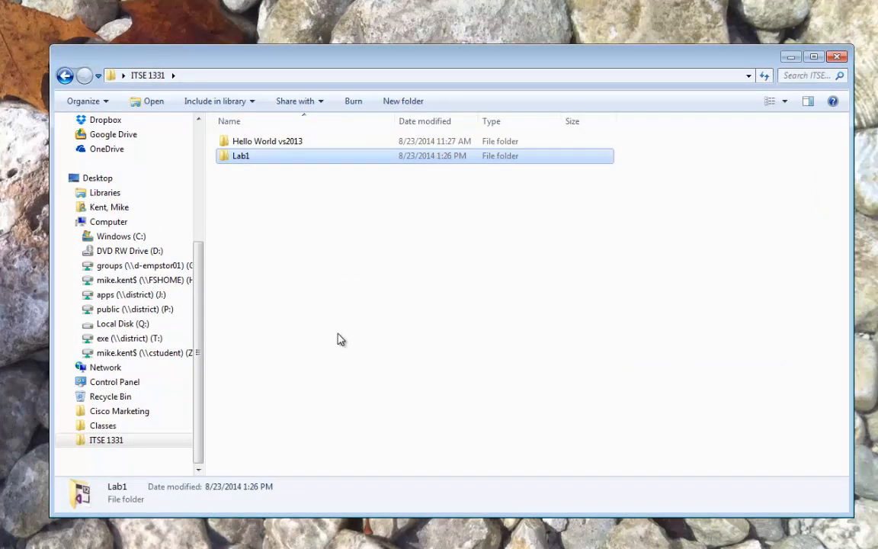
mouse_move(247, 173)
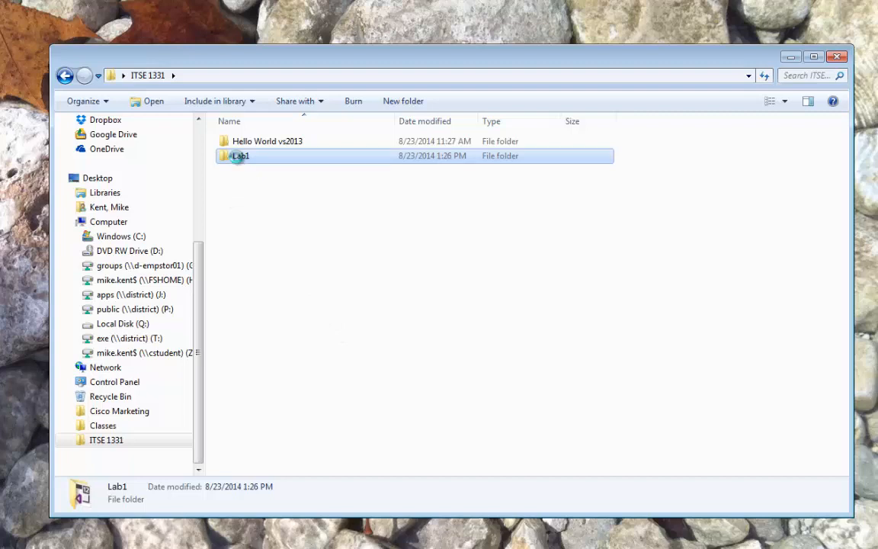
Step: Compress the Lab1 folder into Lab1.zip, check the folder, and select the new zip
right_click(241, 155)
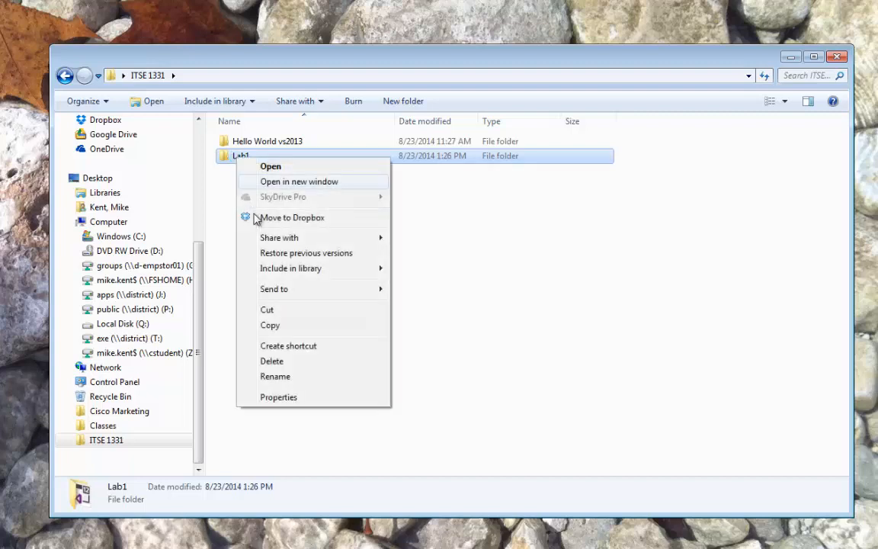
mouse_move(282, 309)
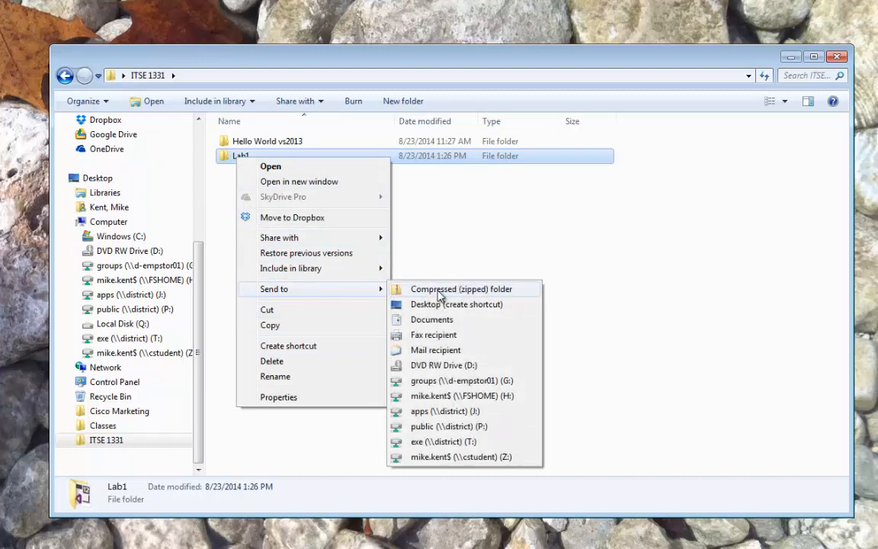
click(461, 288)
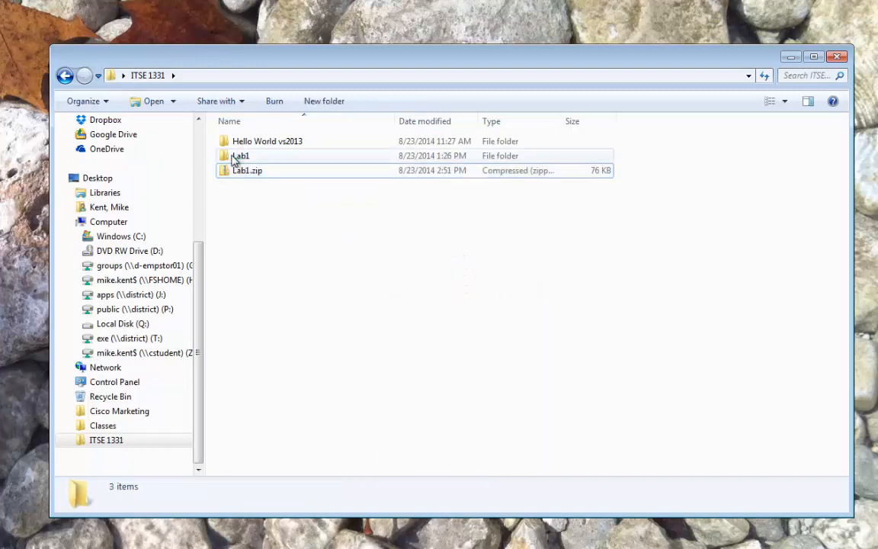
double_click(240, 155)
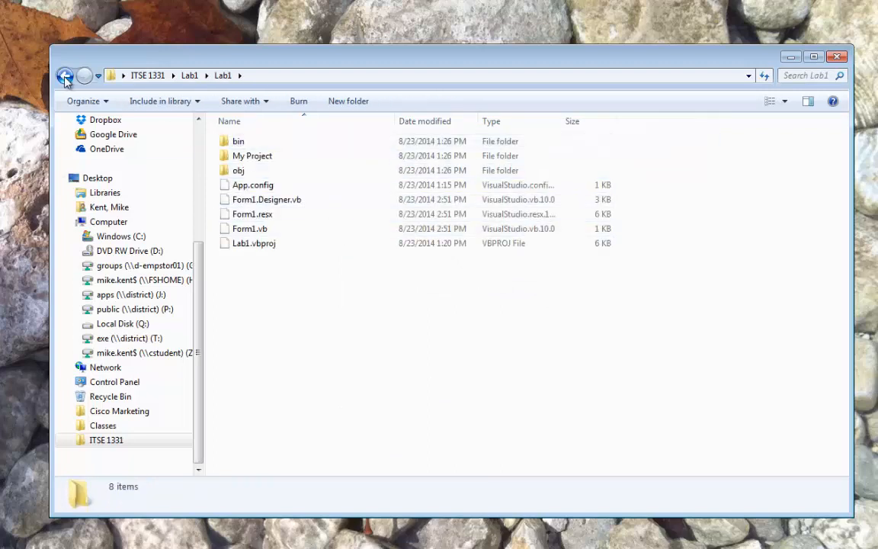
click(66, 74)
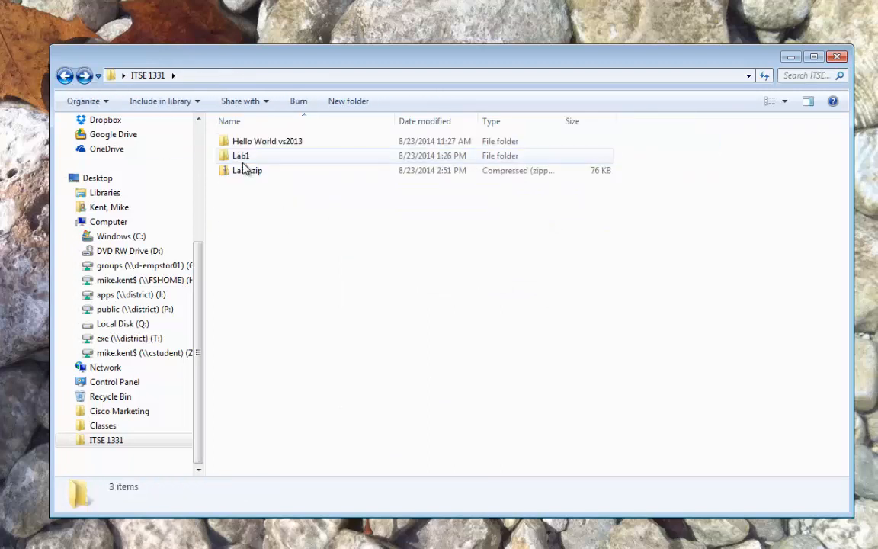
click(247, 171)
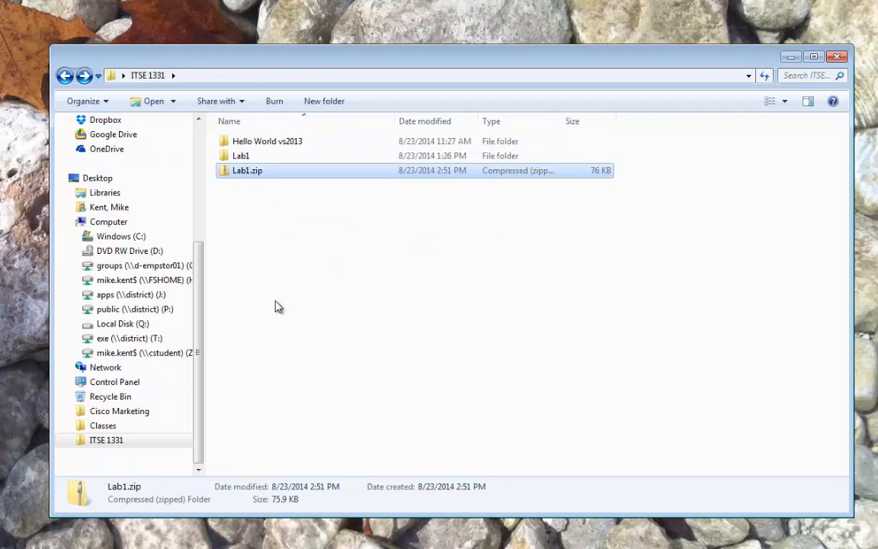
mouse_move(290, 311)
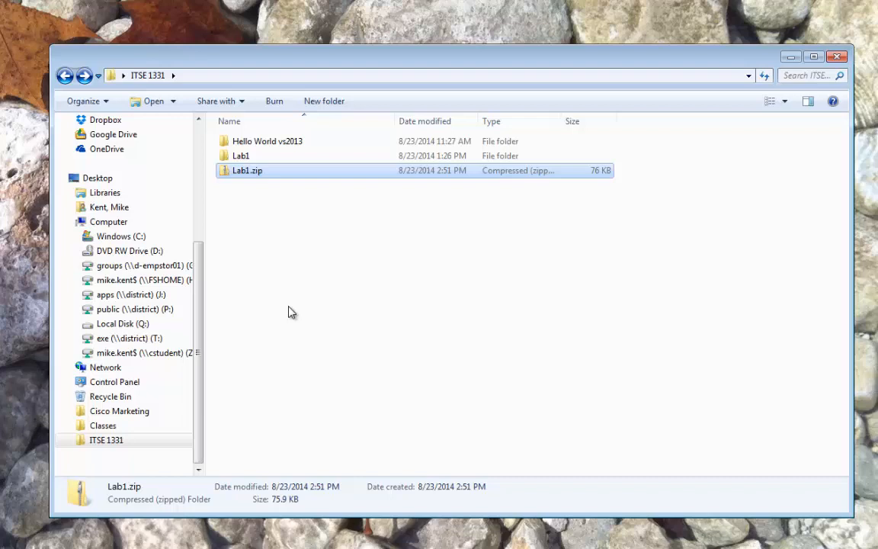
mouse_move(308, 346)
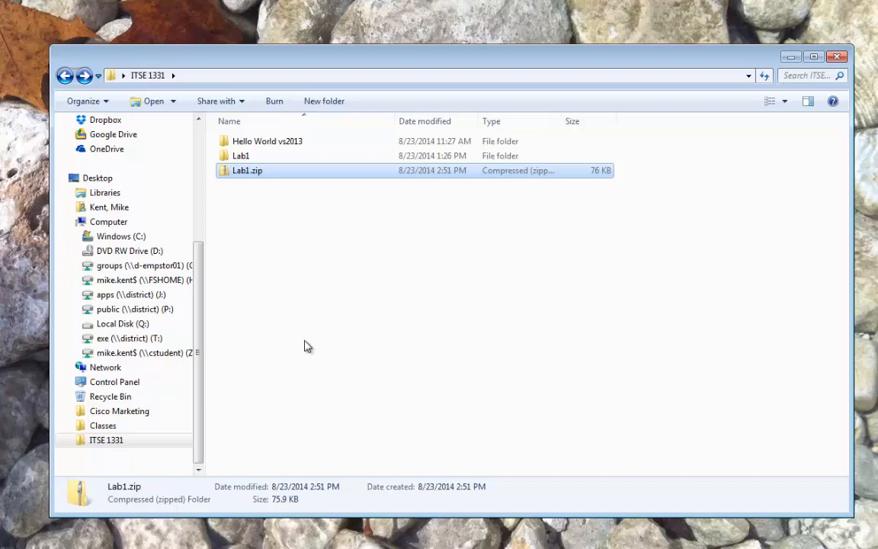